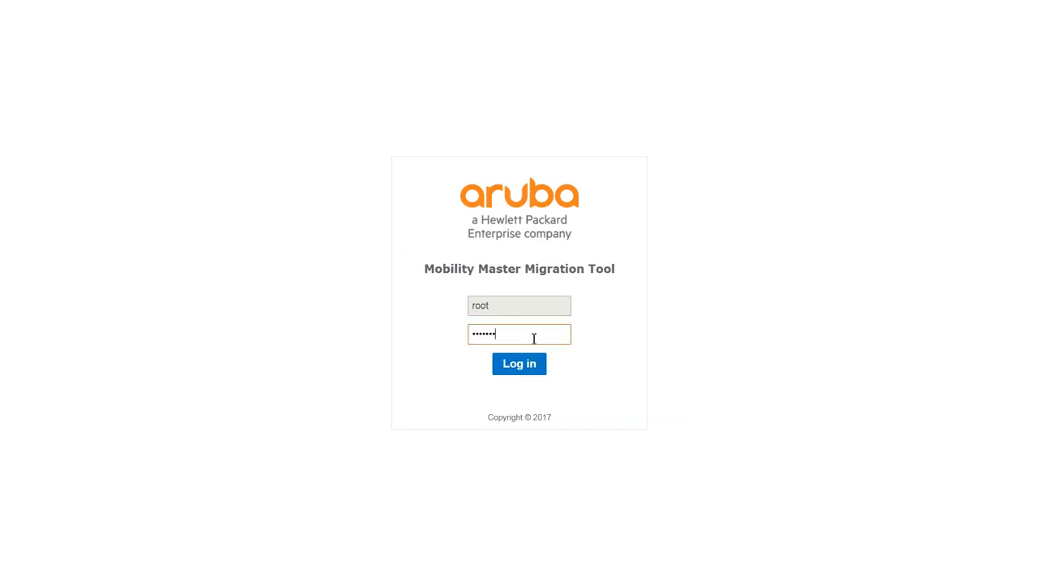
mouse_move(534, 344)
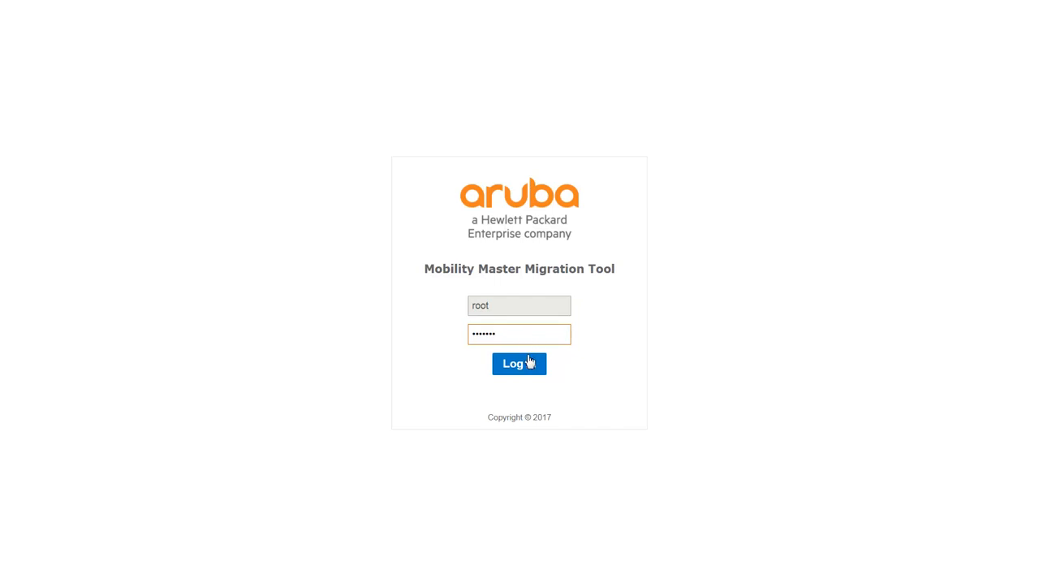
Log in to the migration tool as root with the entered password.
click(519, 363)
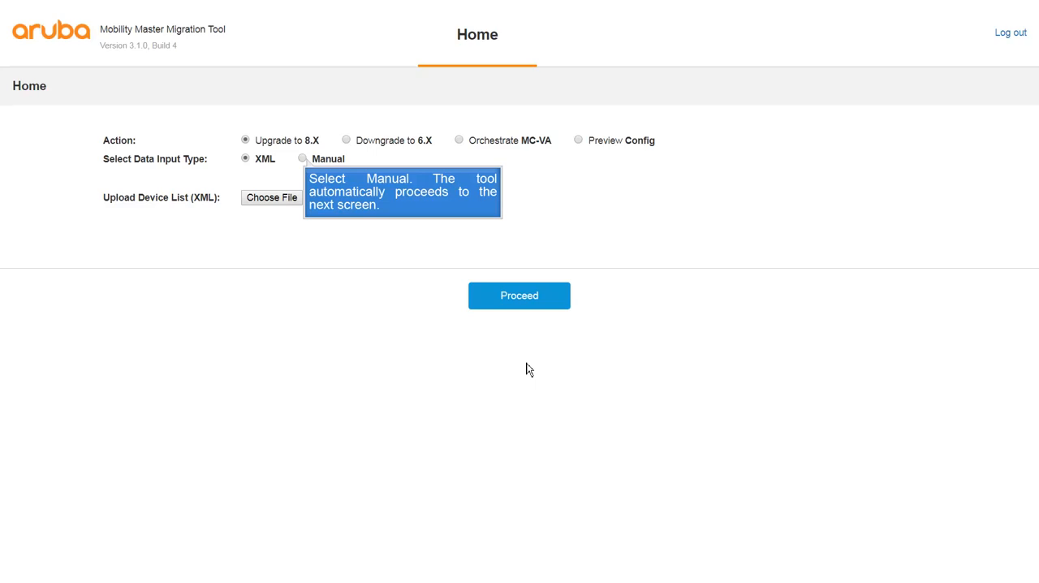
mouse_move(334, 190)
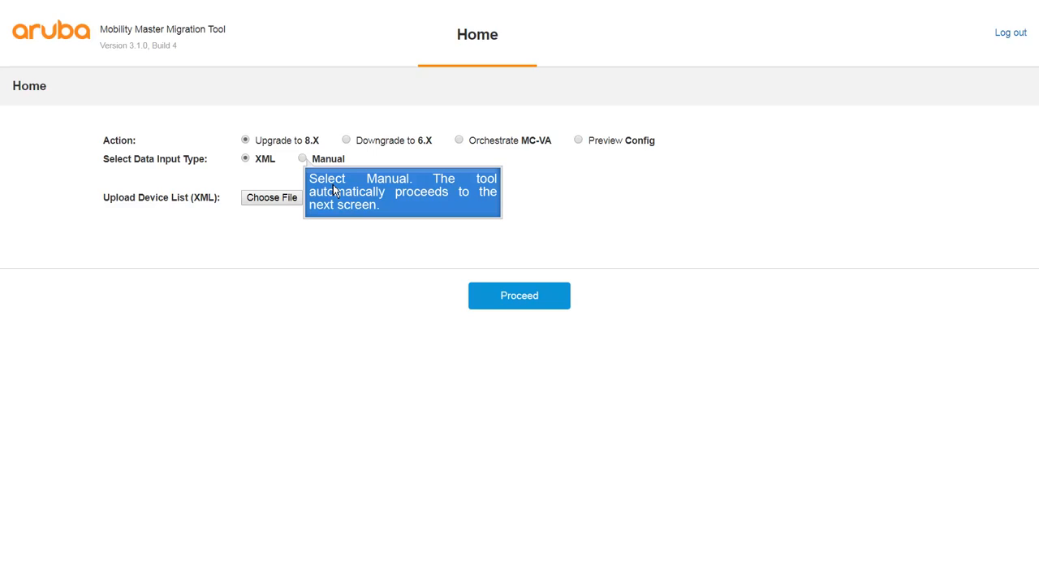
Choose Manual as the data input type on the Home page.
click(519, 295)
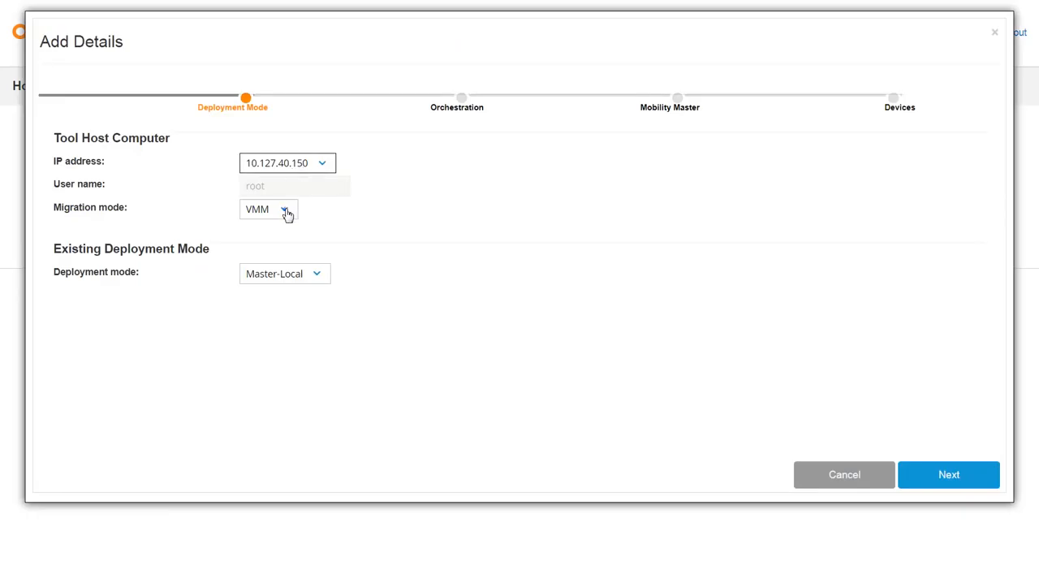
Set the migration mode to MCM and advance to the Devices step.
click(269, 210)
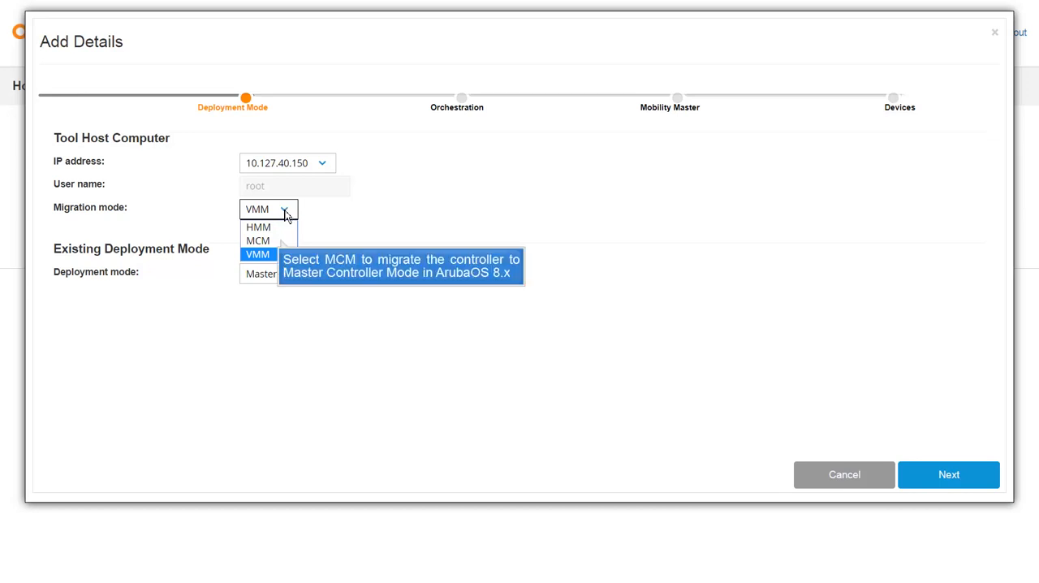
mouse_move(257, 240)
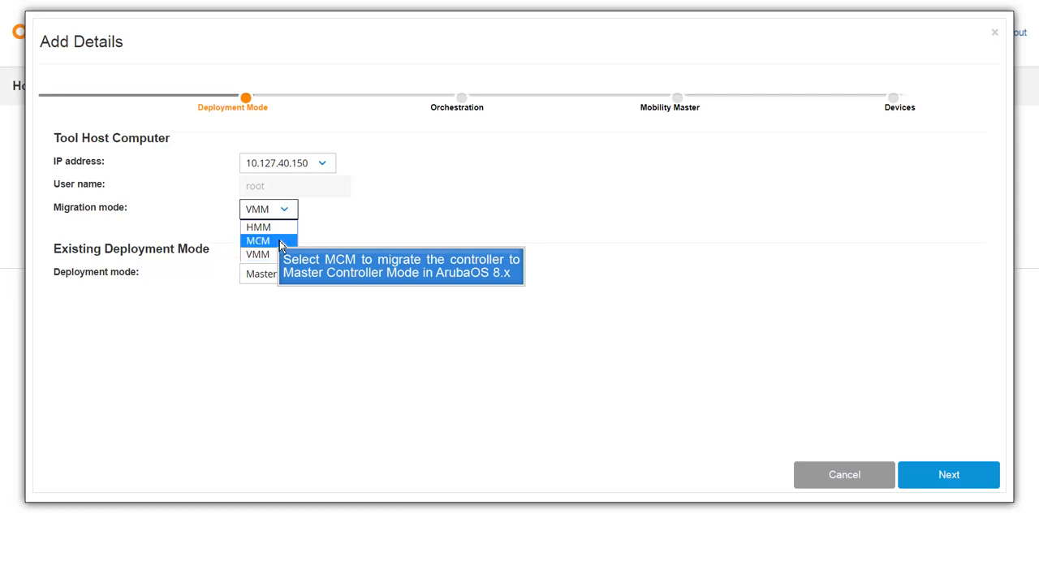
click(257, 240)
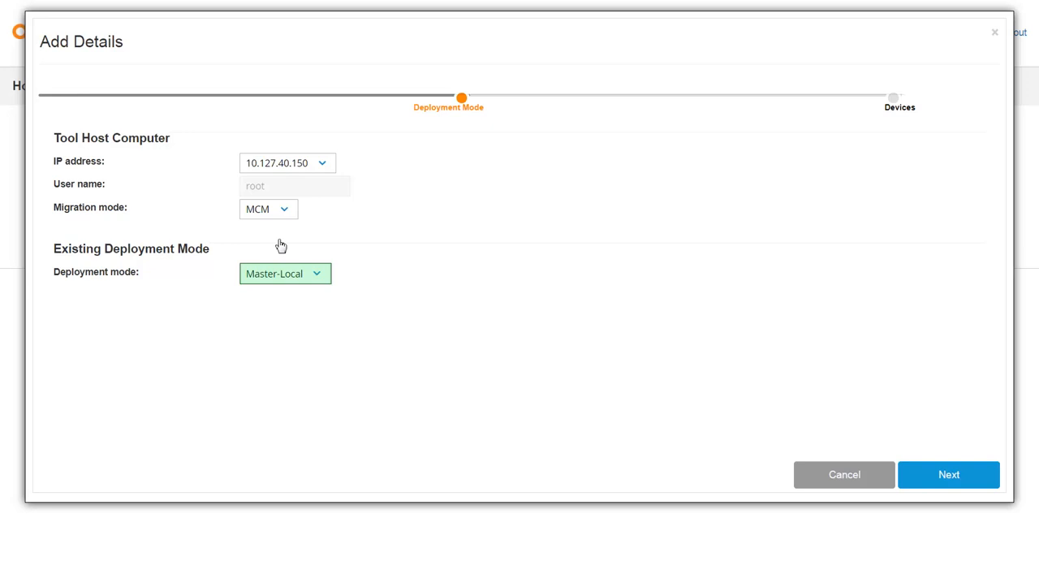
mouse_move(640, 270)
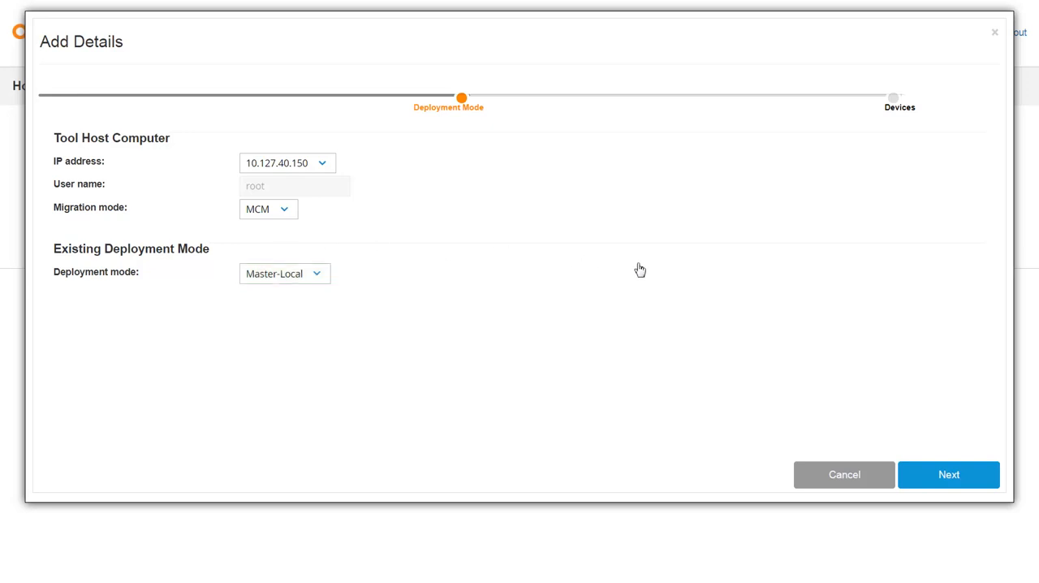
mouse_move(950, 475)
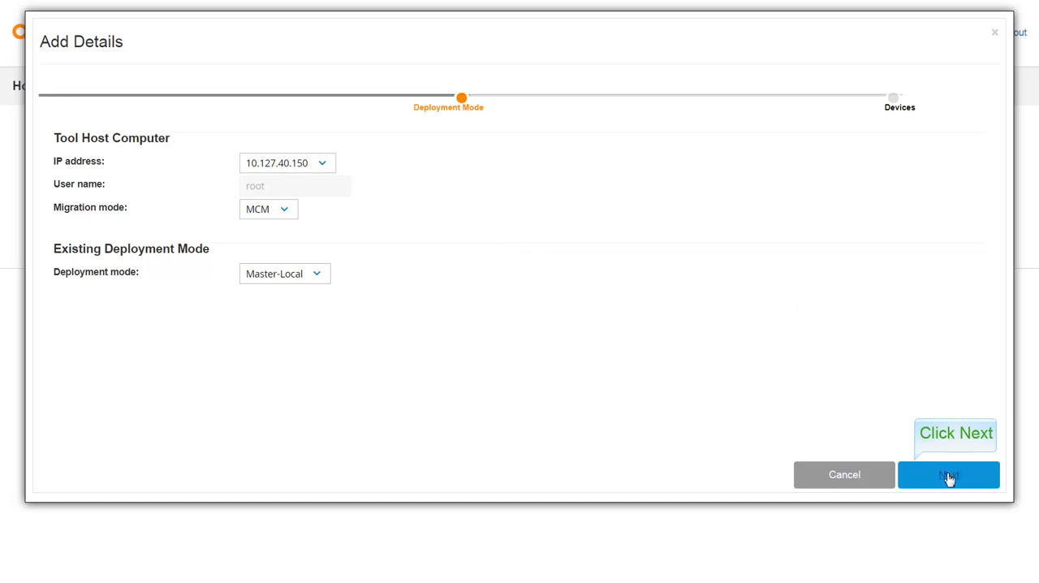
click(949, 475)
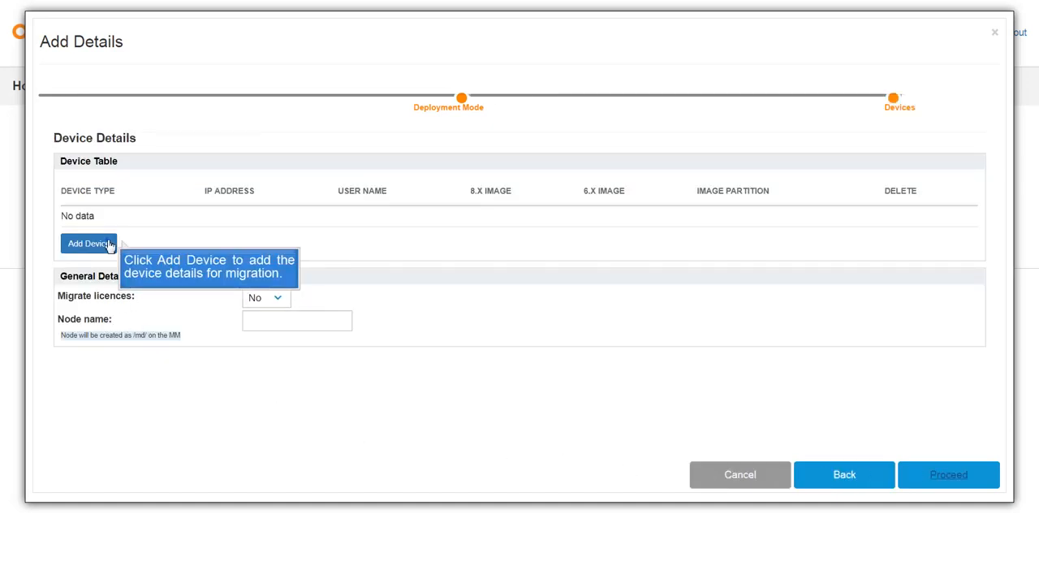
Add a Master device at 10.16.13.34 with user name admin.
click(89, 244)
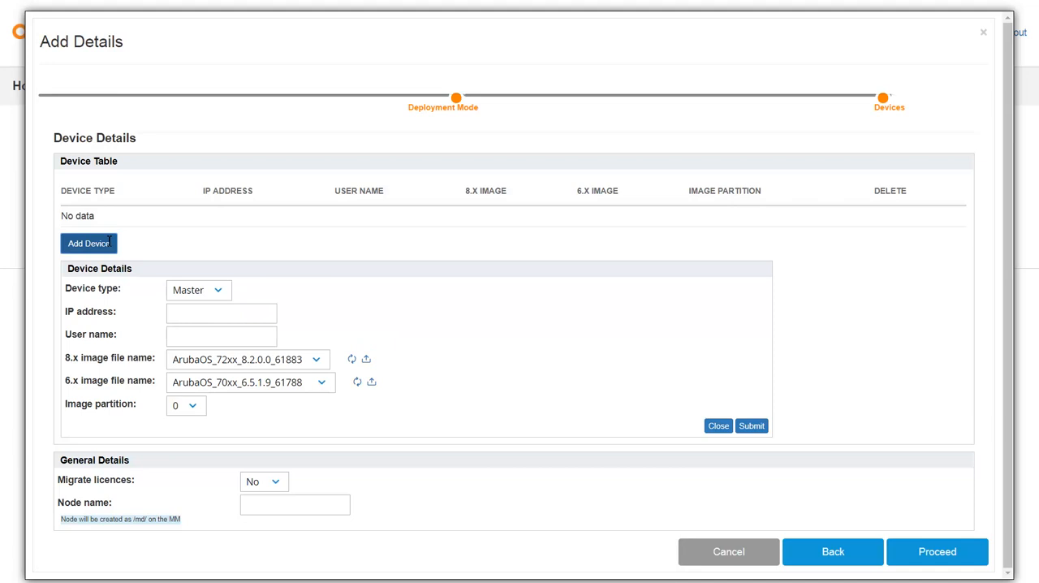
mouse_move(220, 313)
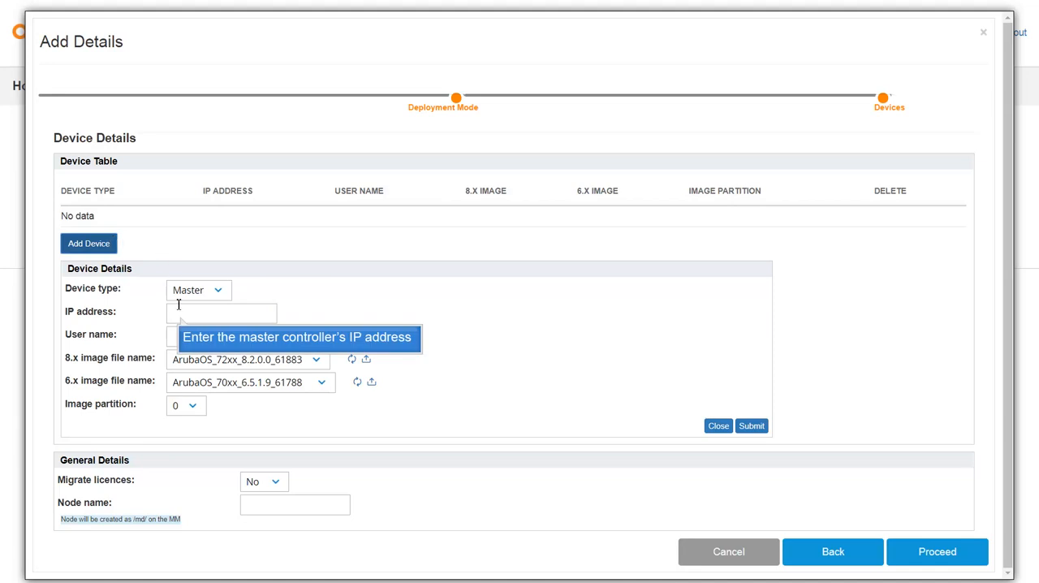
text(10.16.)
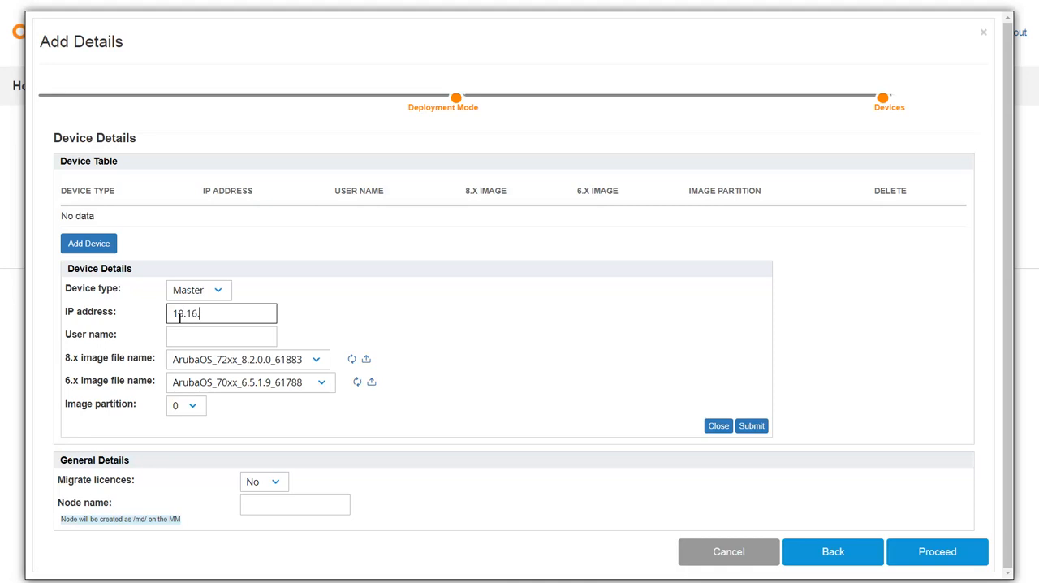
text(13.34)
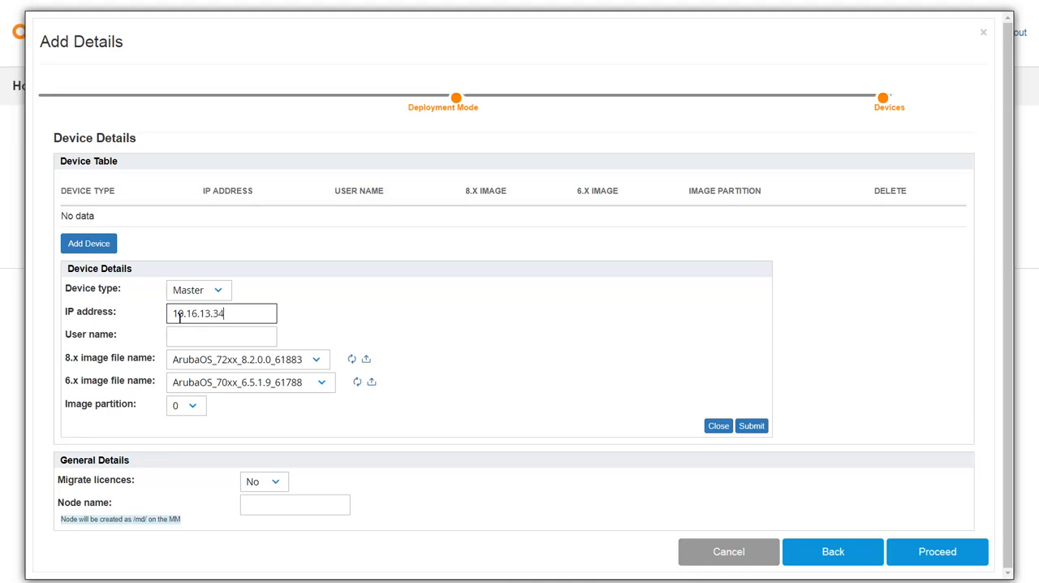
mouse_move(221, 336)
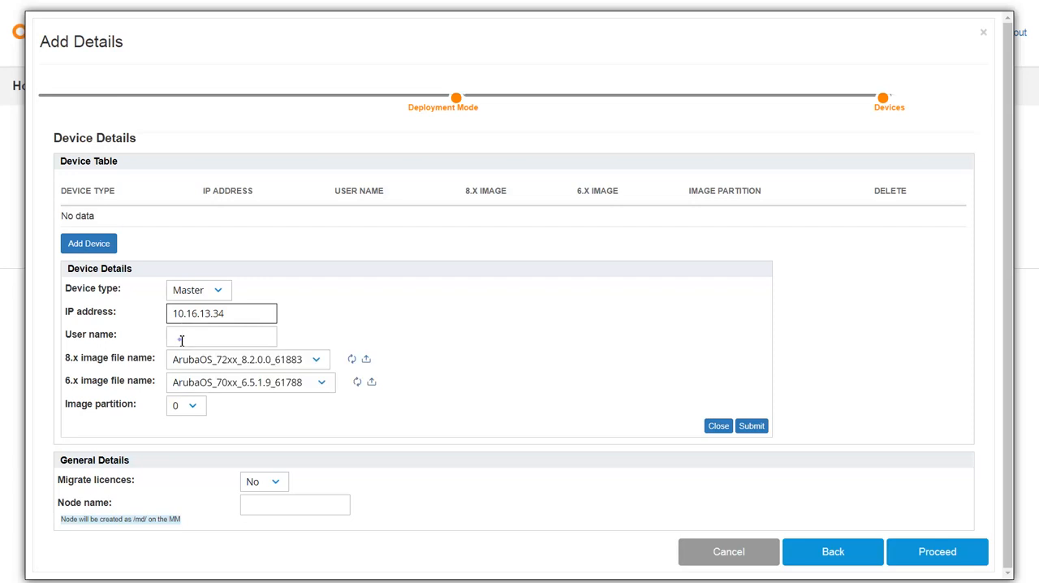
text(admin)
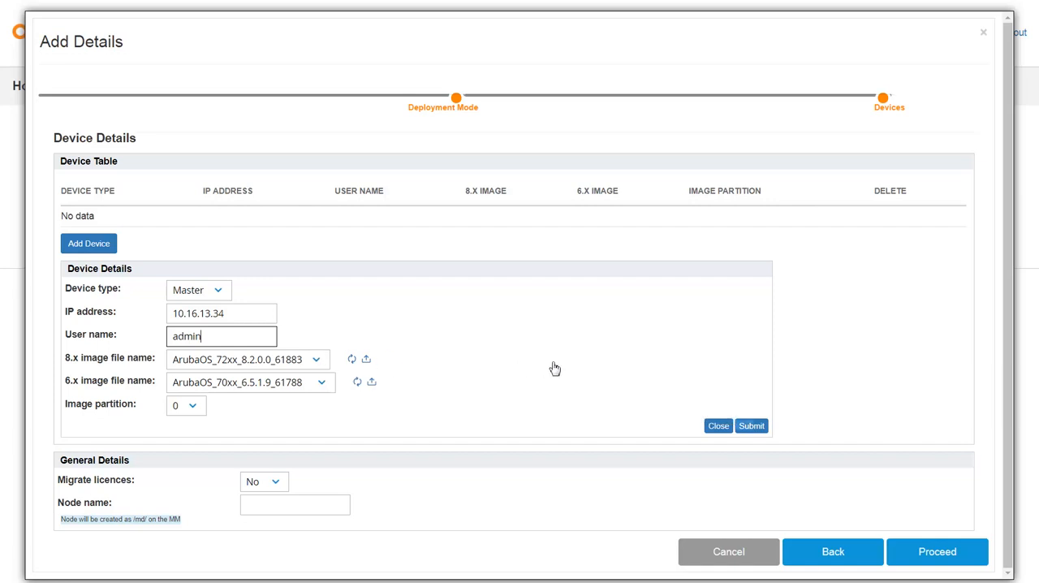
mouse_move(751, 425)
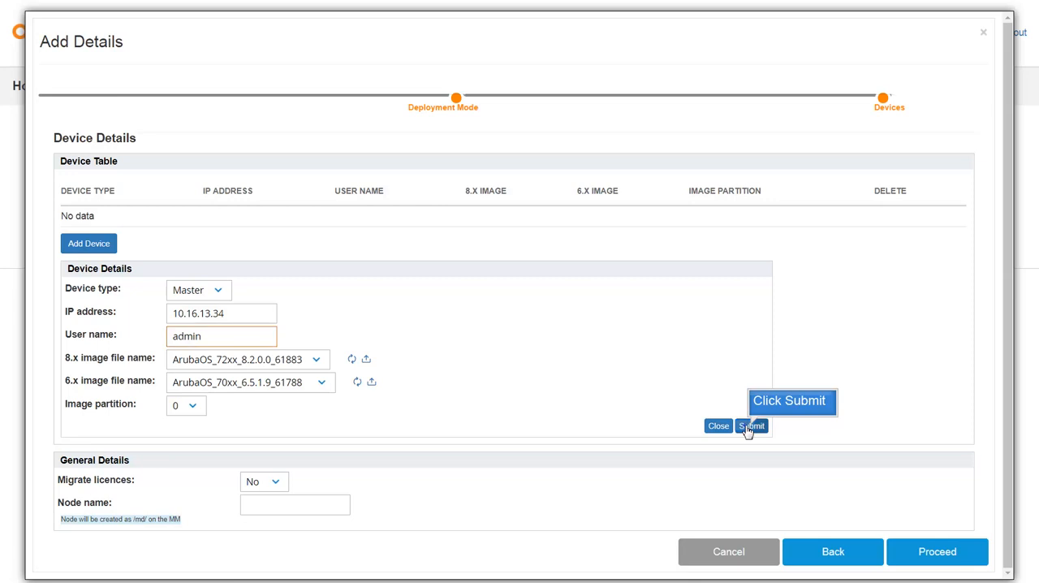
click(752, 426)
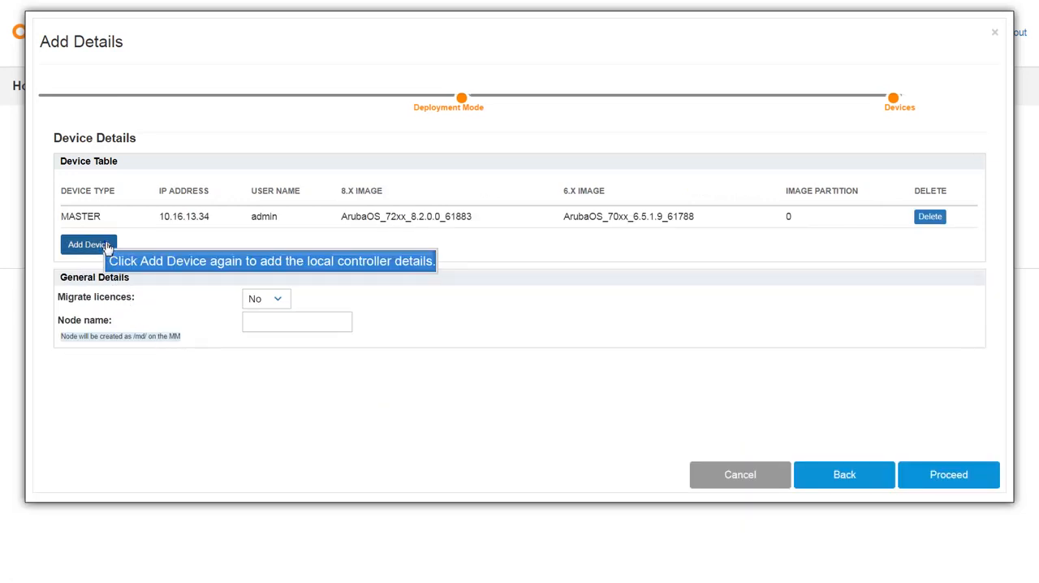
Add a Local controller at 10.16.13.35 with user name admin.
click(89, 244)
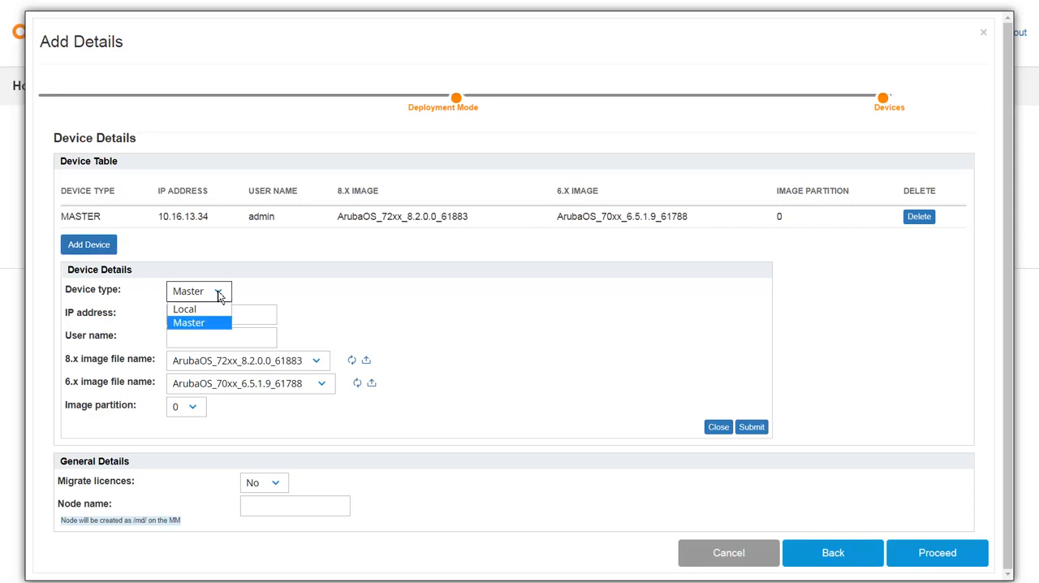
mouse_move(185, 309)
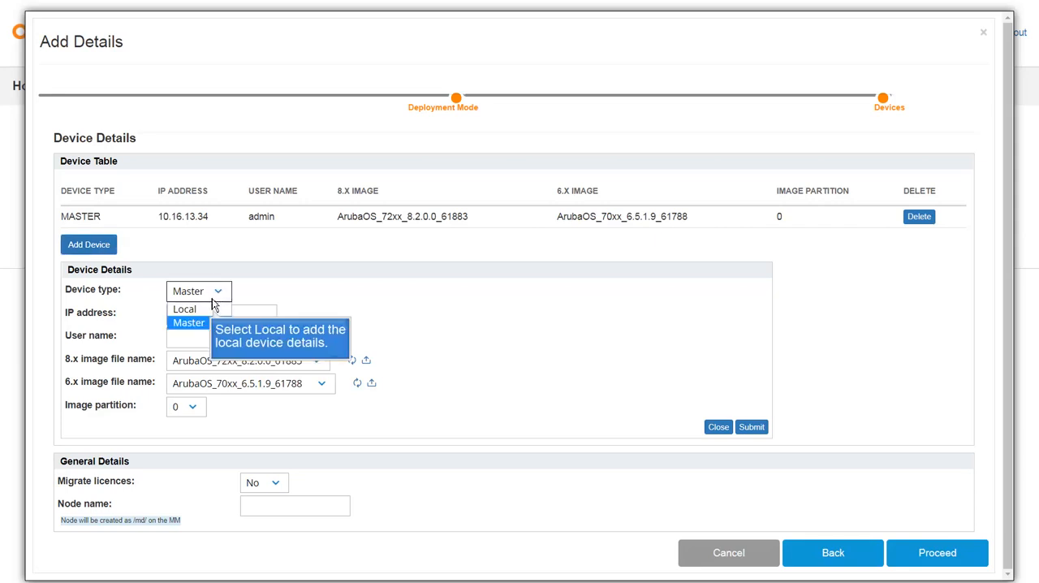
click(184, 308)
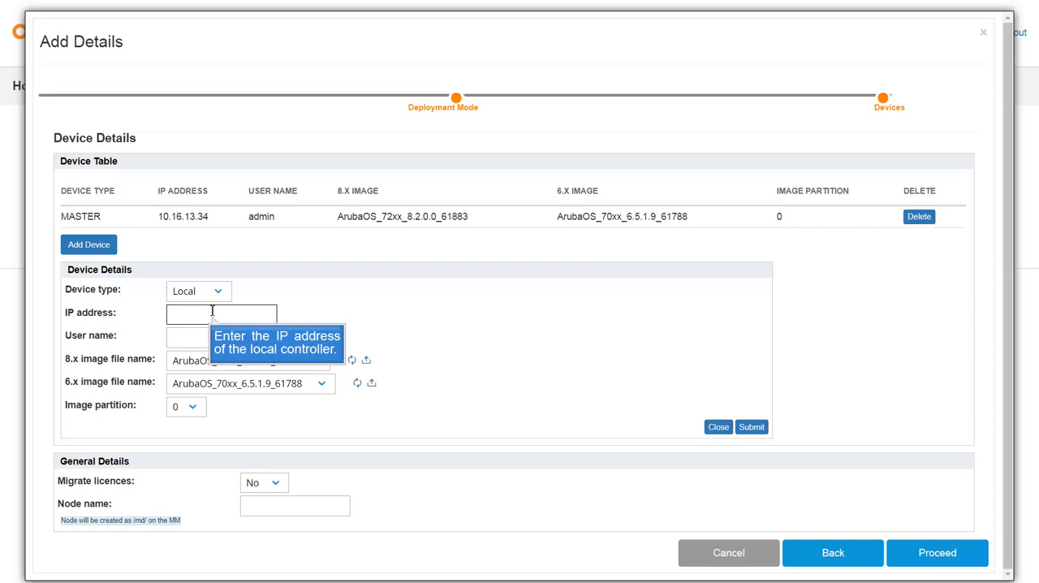
text(1)
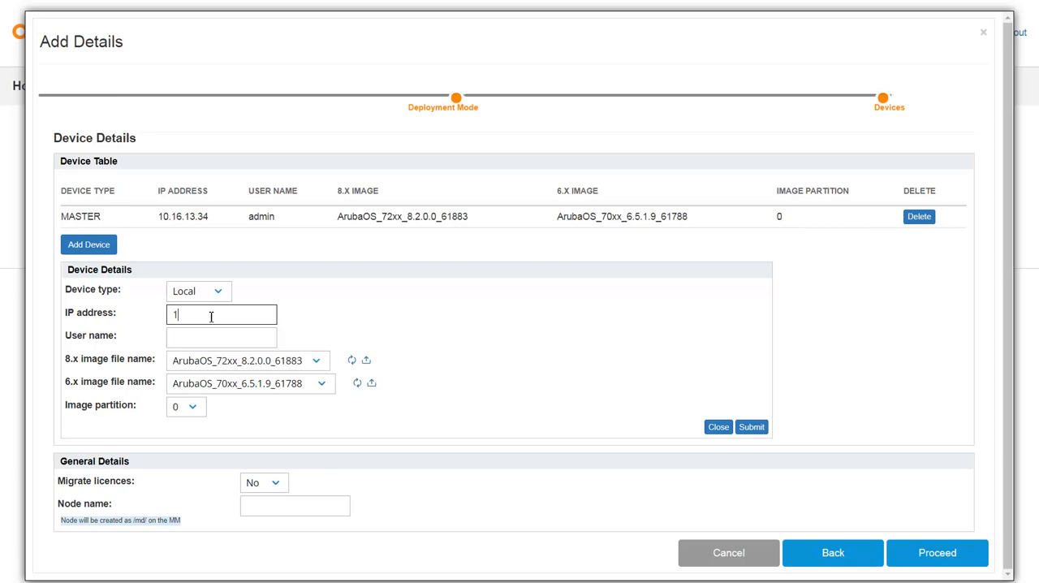
text(0.16.13.35)
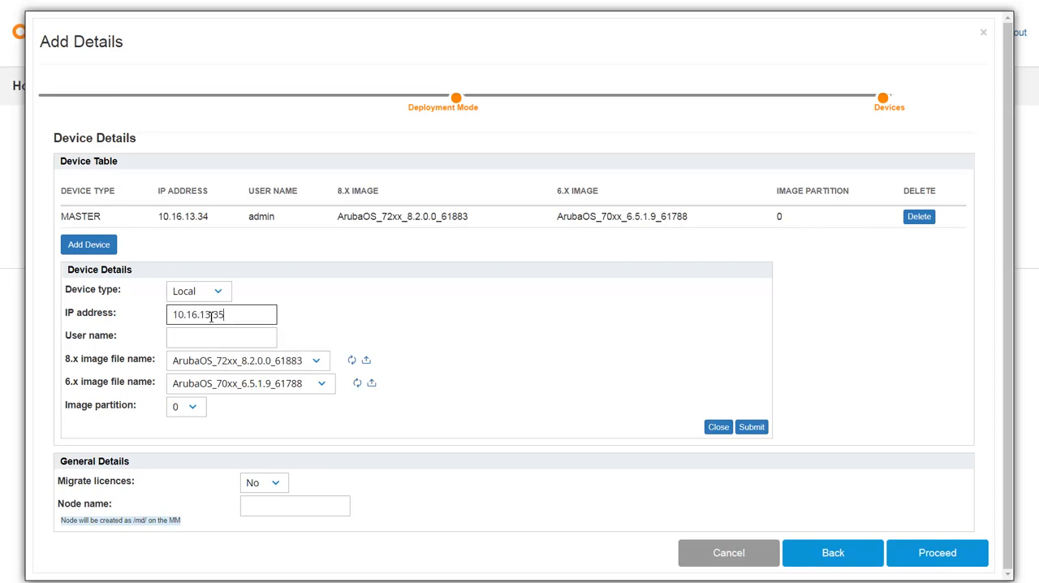
mouse_move(221, 336)
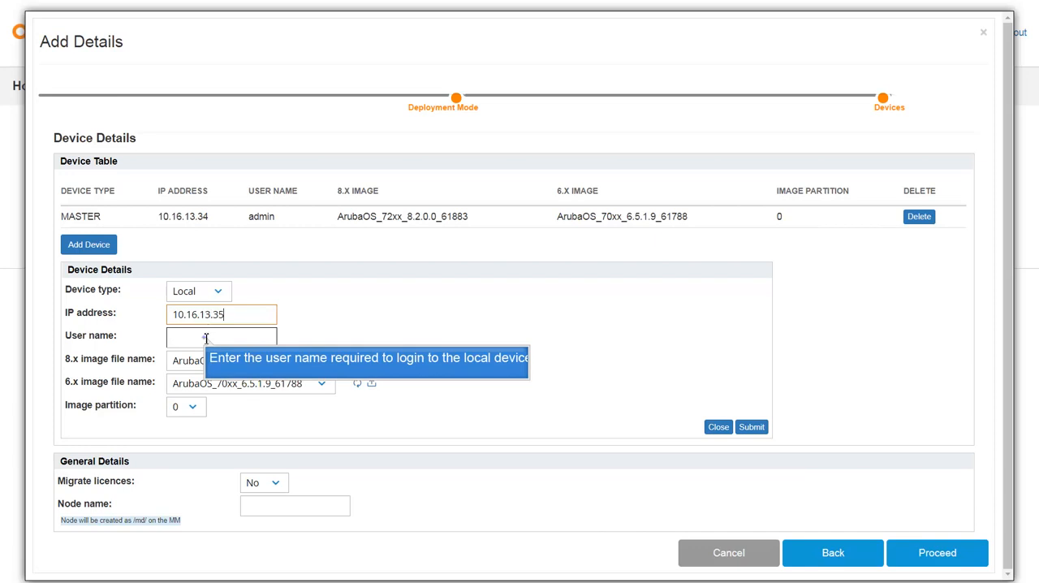
text(admin)
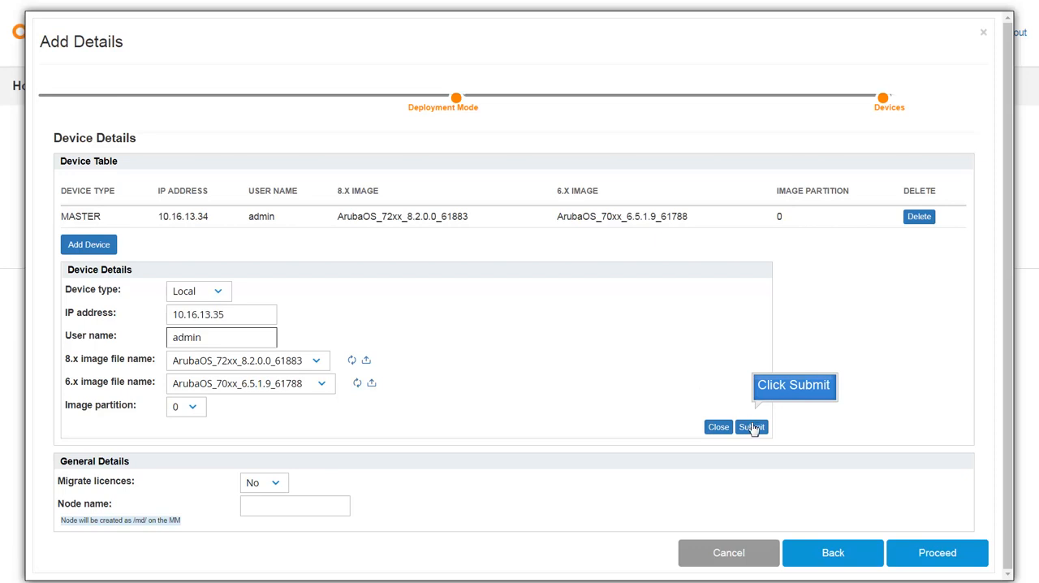
click(751, 426)
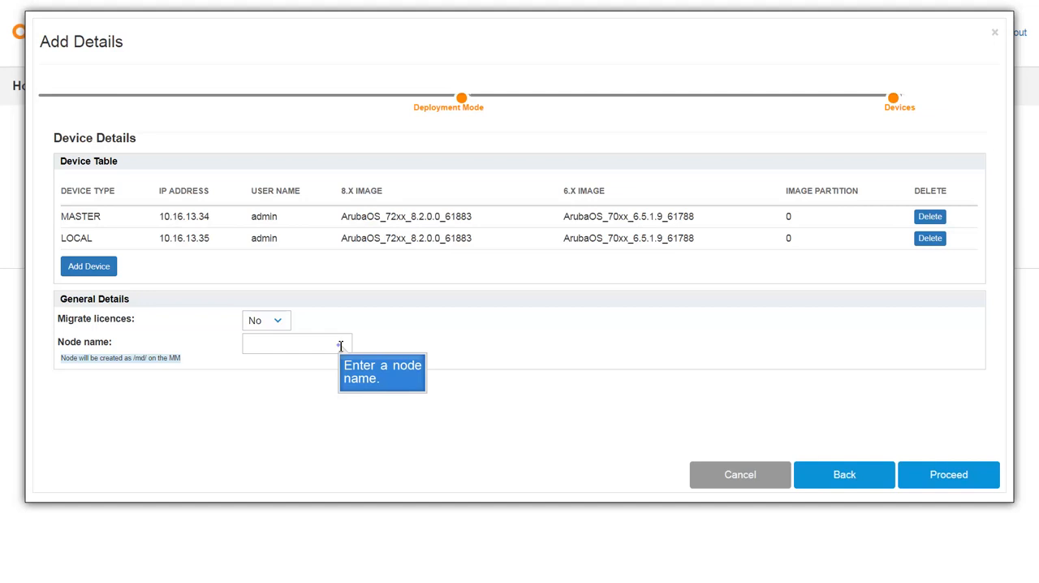
Name the node 'Test', proceed, and confirm past the AP discovery warning.
text(Test)
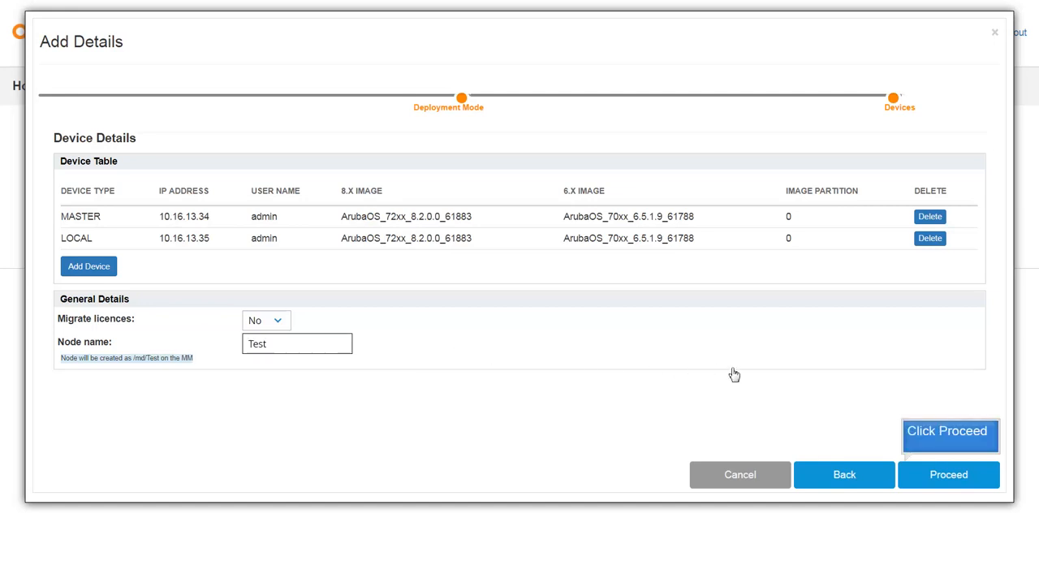
click(948, 474)
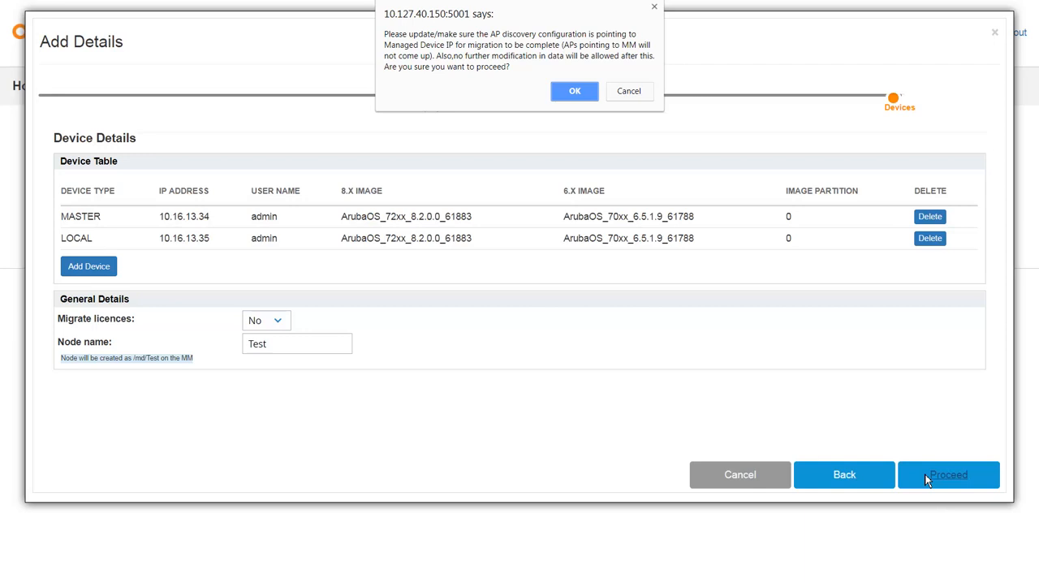
mouse_move(574, 90)
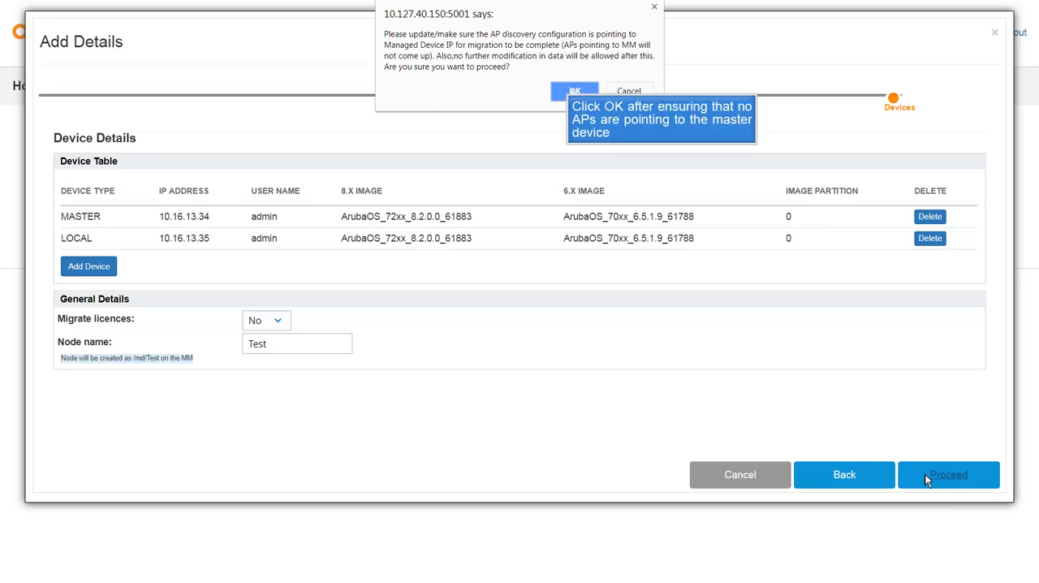
click(575, 90)
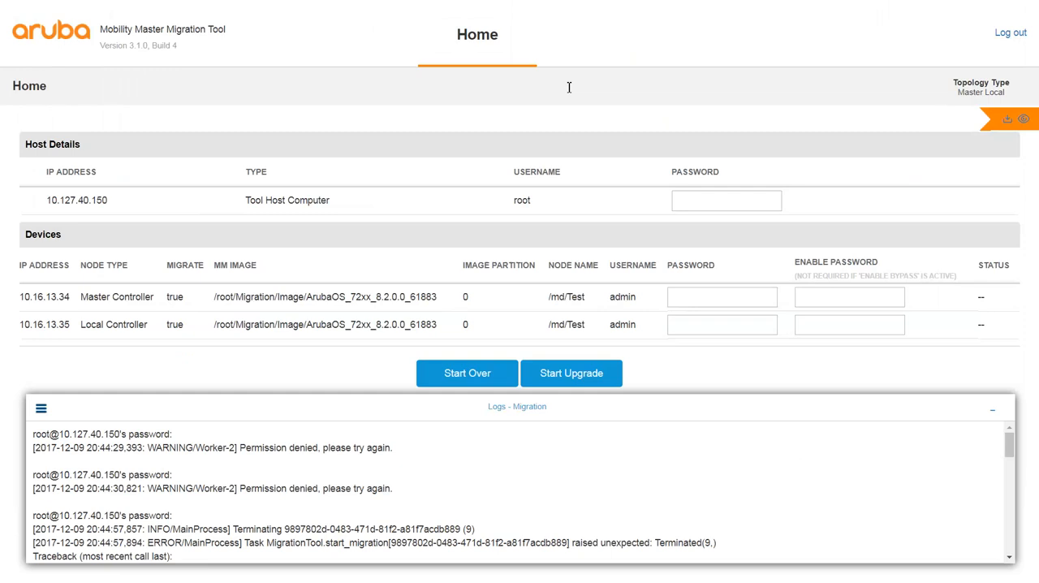
mouse_move(726, 200)
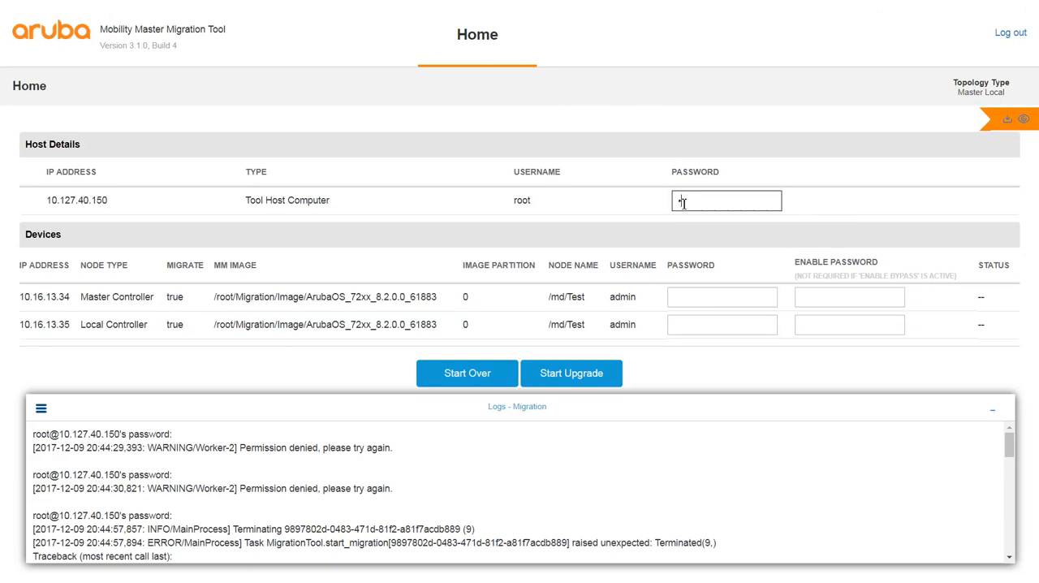
Enter the host and controller passwords and start the upgrade.
text(password)
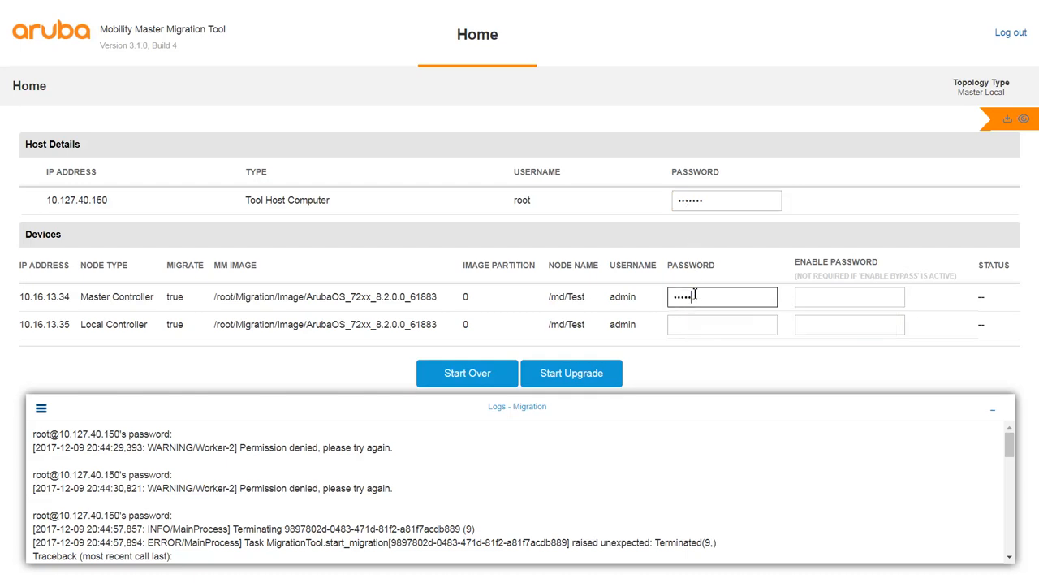
mouse_move(721, 324)
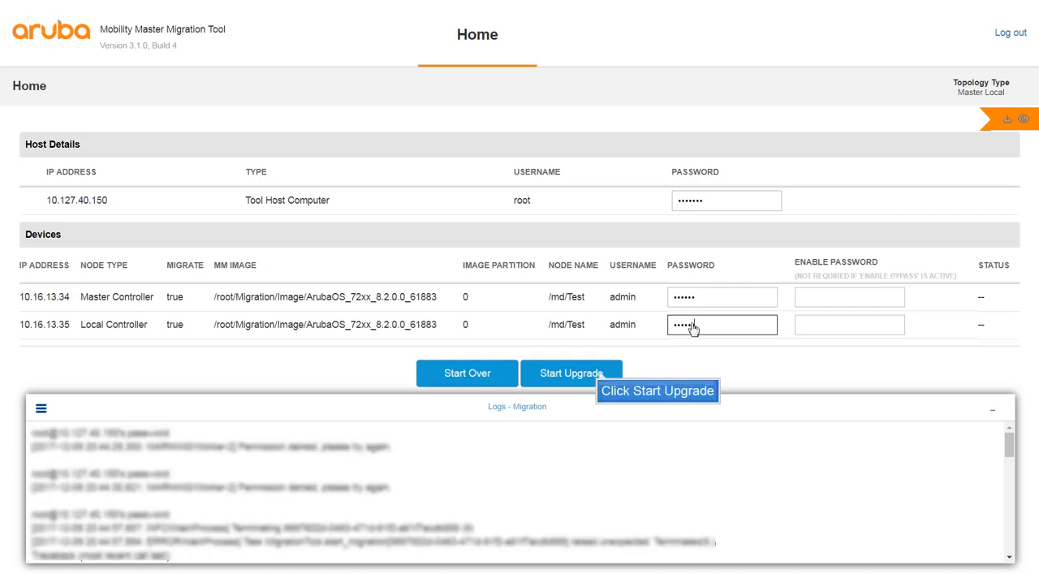
click(571, 373)
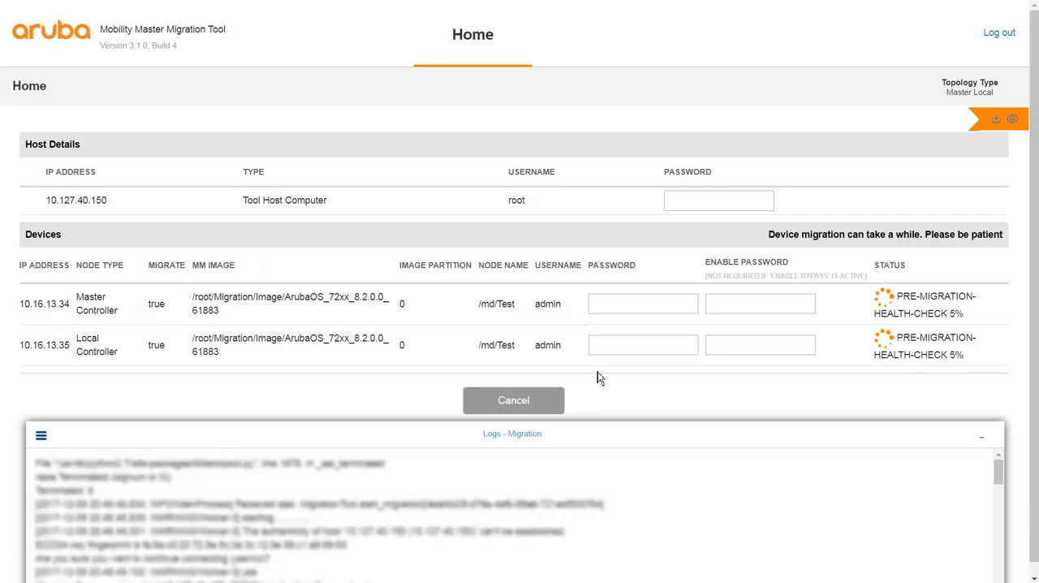